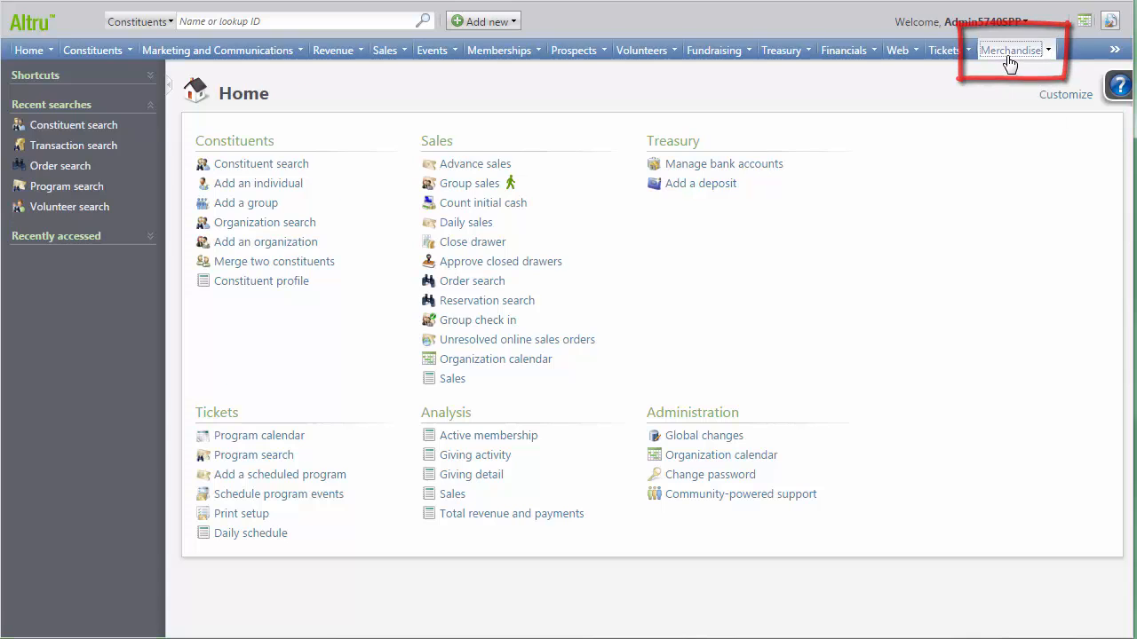
- Go to the Merchandise area and start a blank Add a vendor form
click(1011, 49)
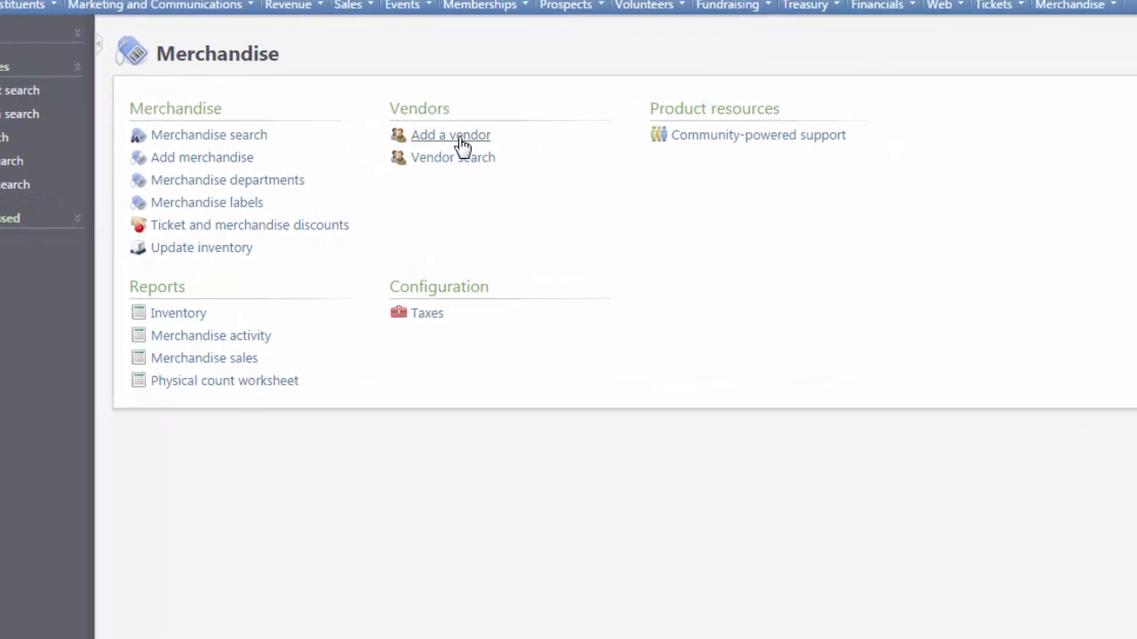
click(449, 135)
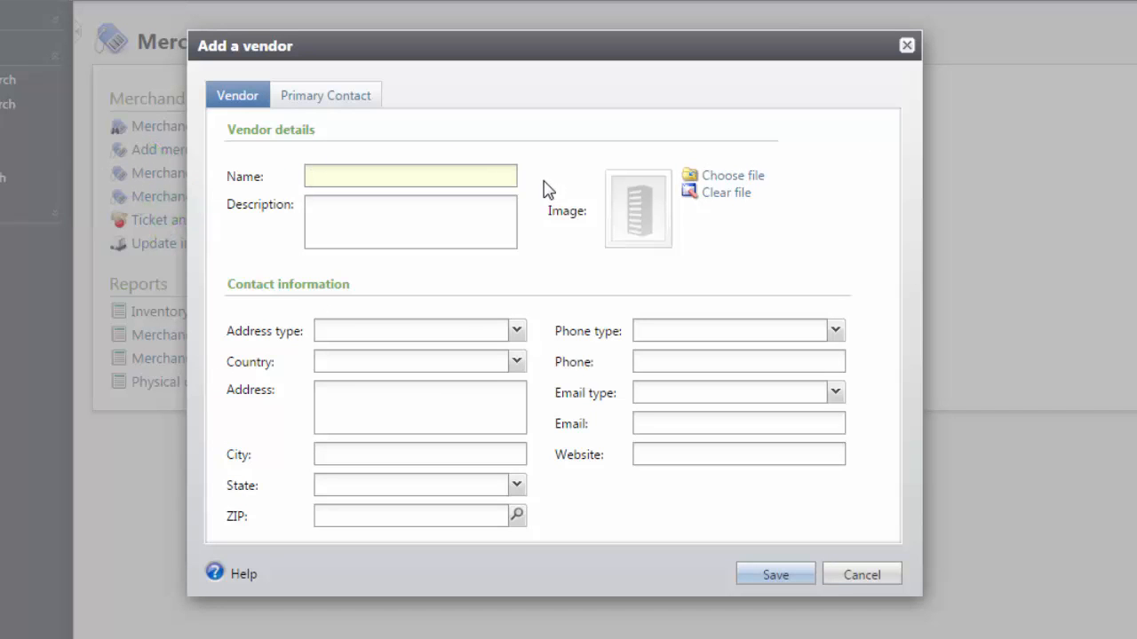
- Name the vendor Smith's Screenprinting, described as 'This vendor provides our t-shirts for the gift shop.'
click(411, 176)
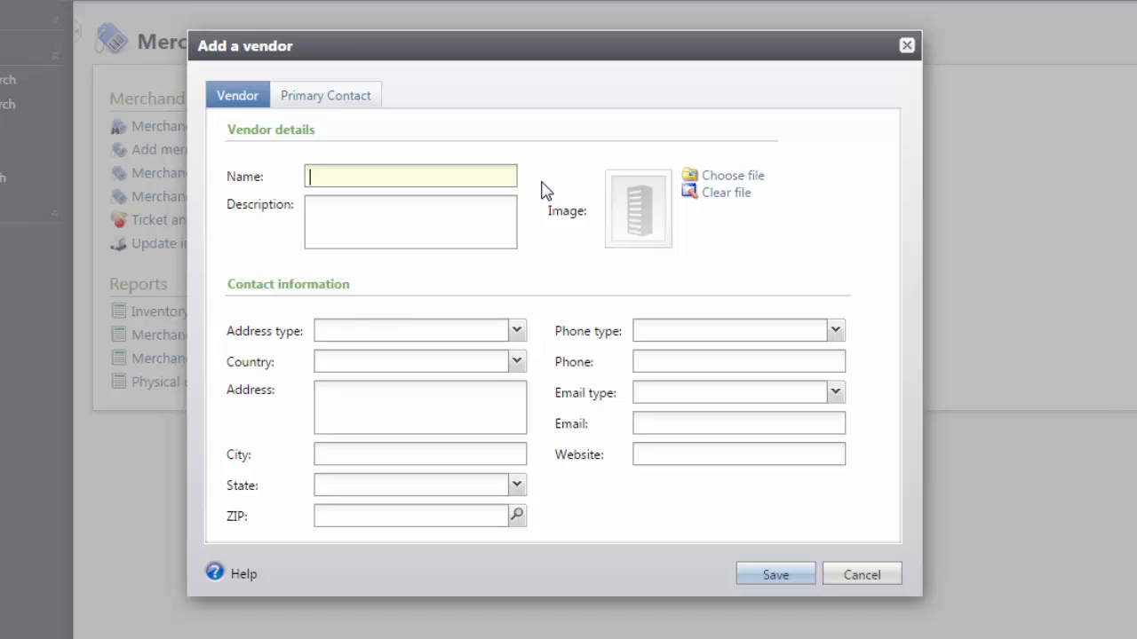
text(Smith's Screenprinting)
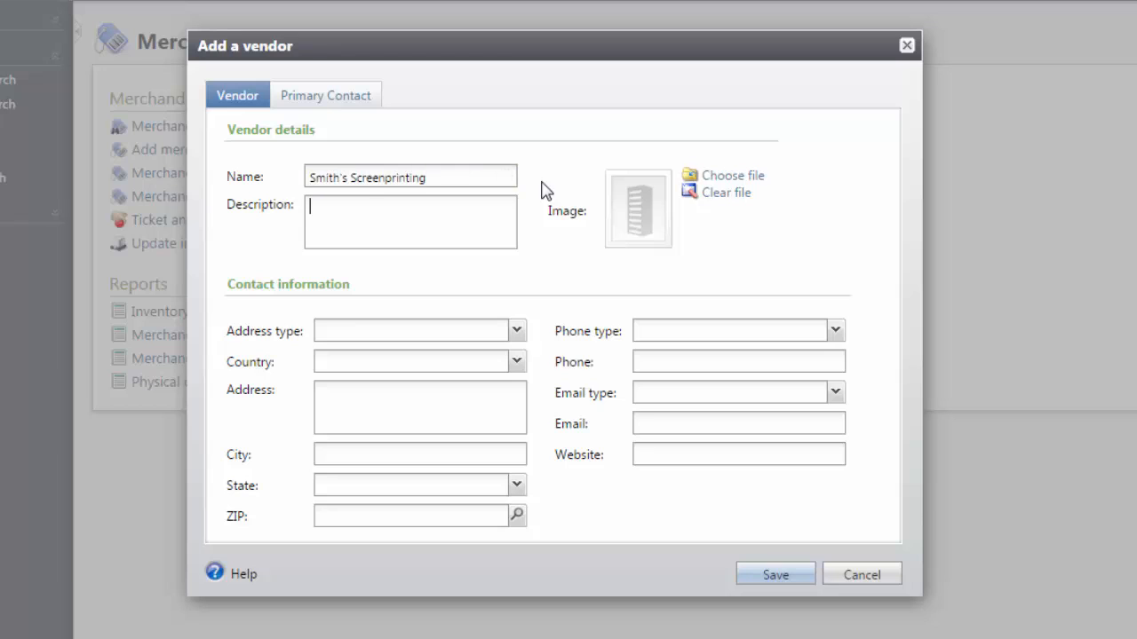
text(This vendor)
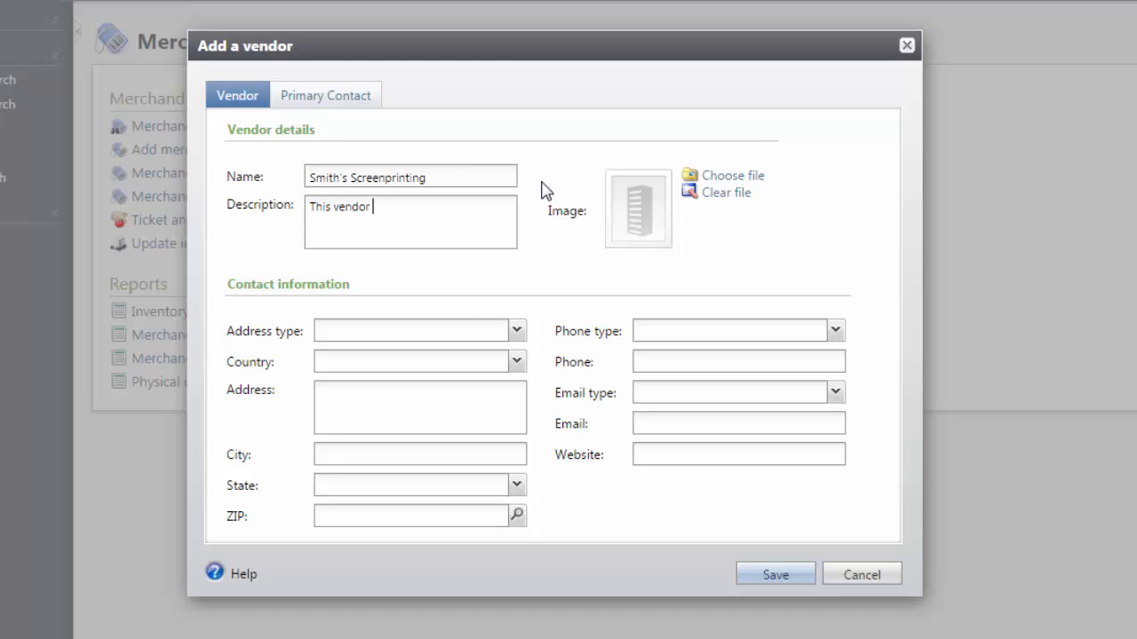
text(provides our t-shirts for the gift shop.)
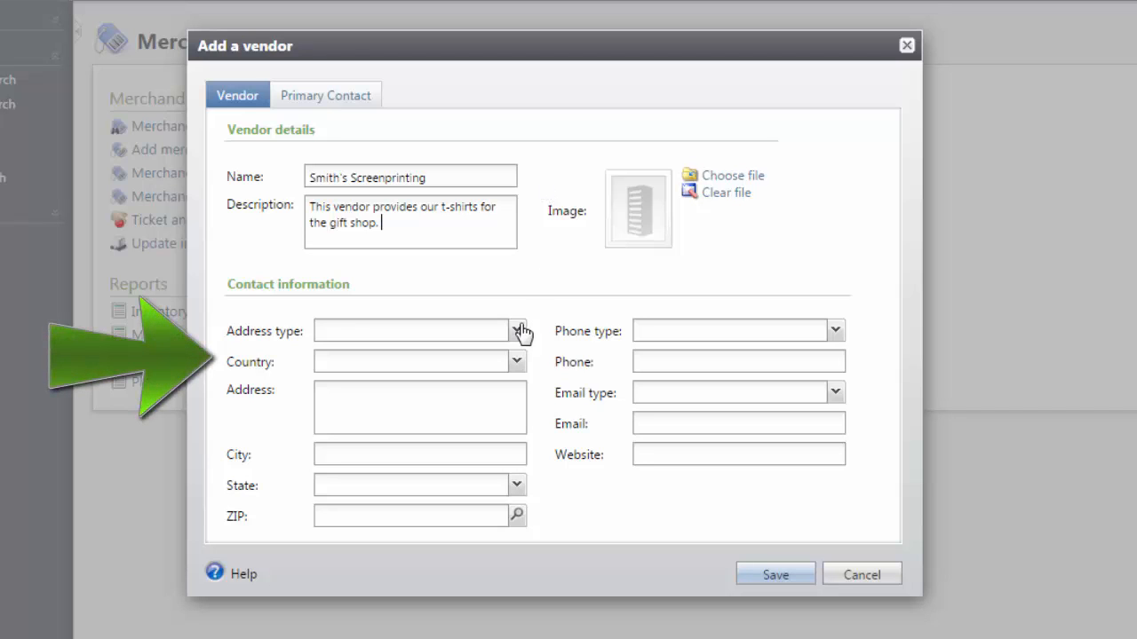
- Enter a Business address in the United States (Charleston, SC) with phone, email and website
click(412, 331)
text(U)
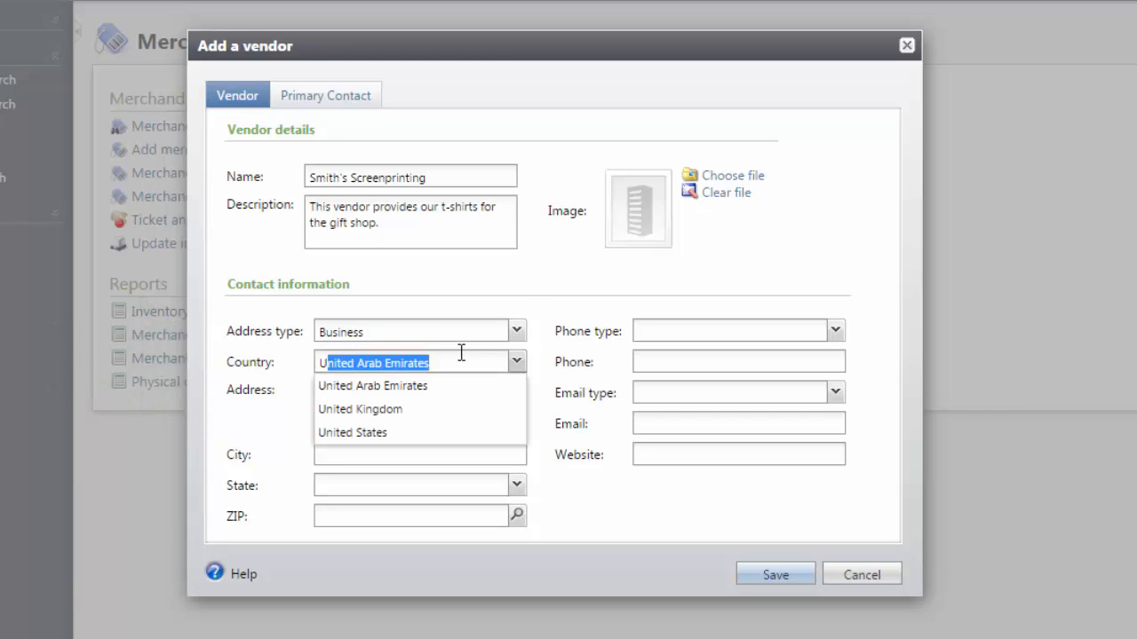
click(352, 433)
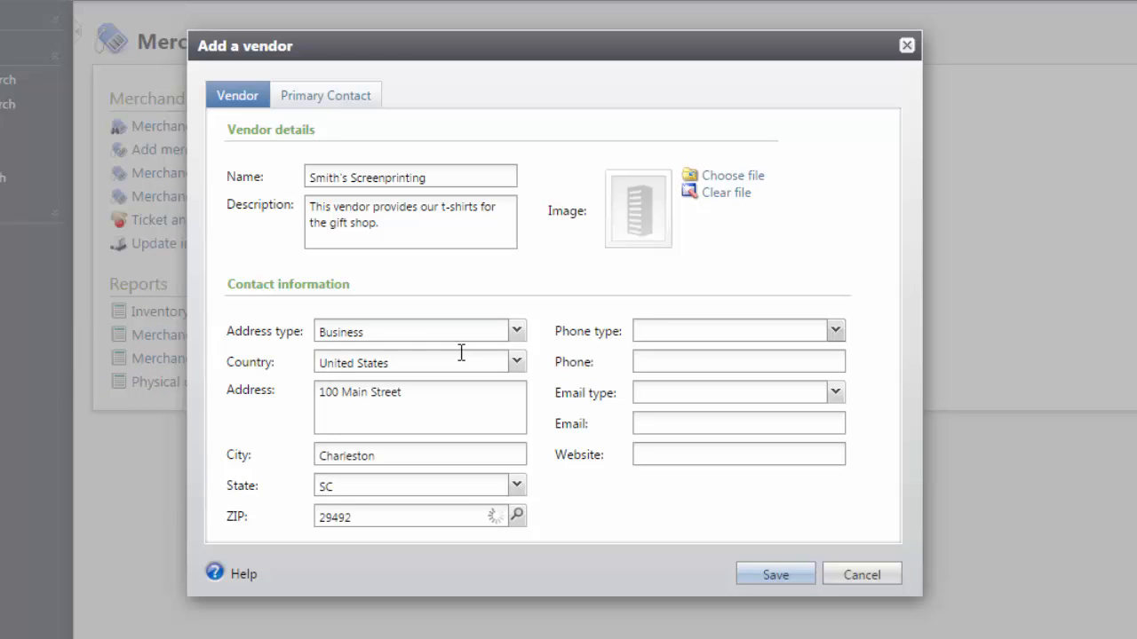
click(833, 330)
text(www.smithsscreenprinting.com)
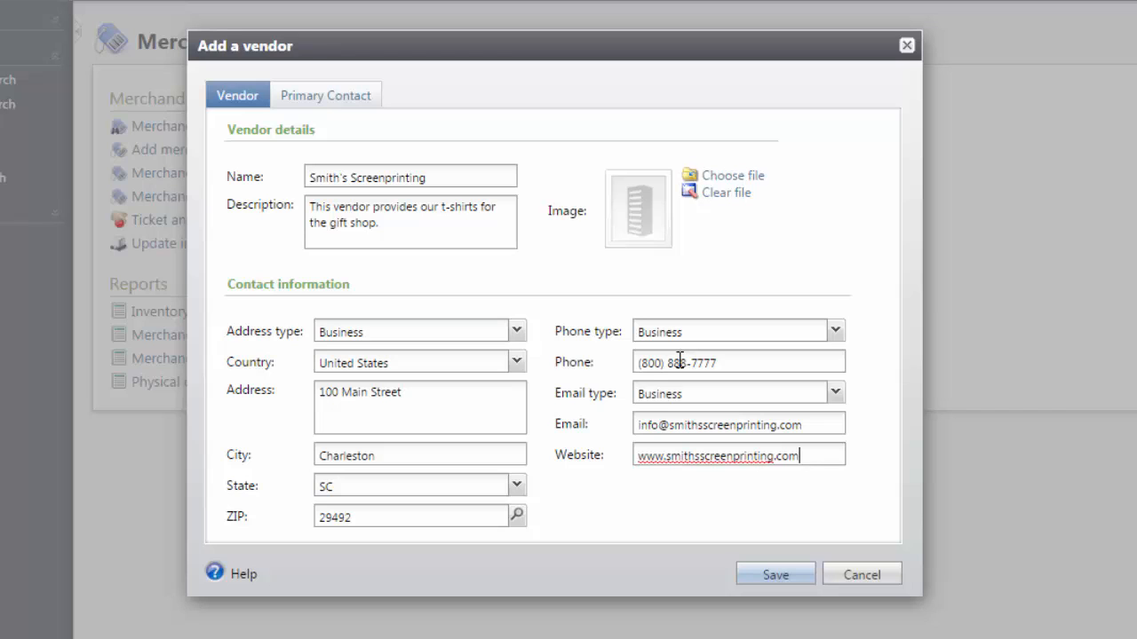
mouse_move(575, 270)
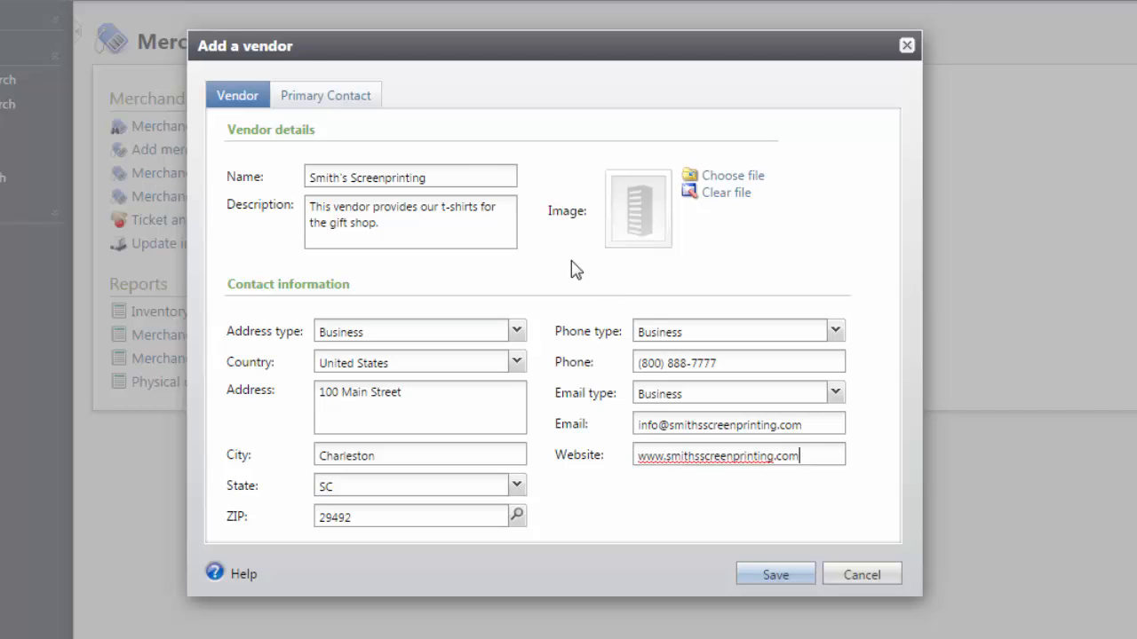
click(325, 96)
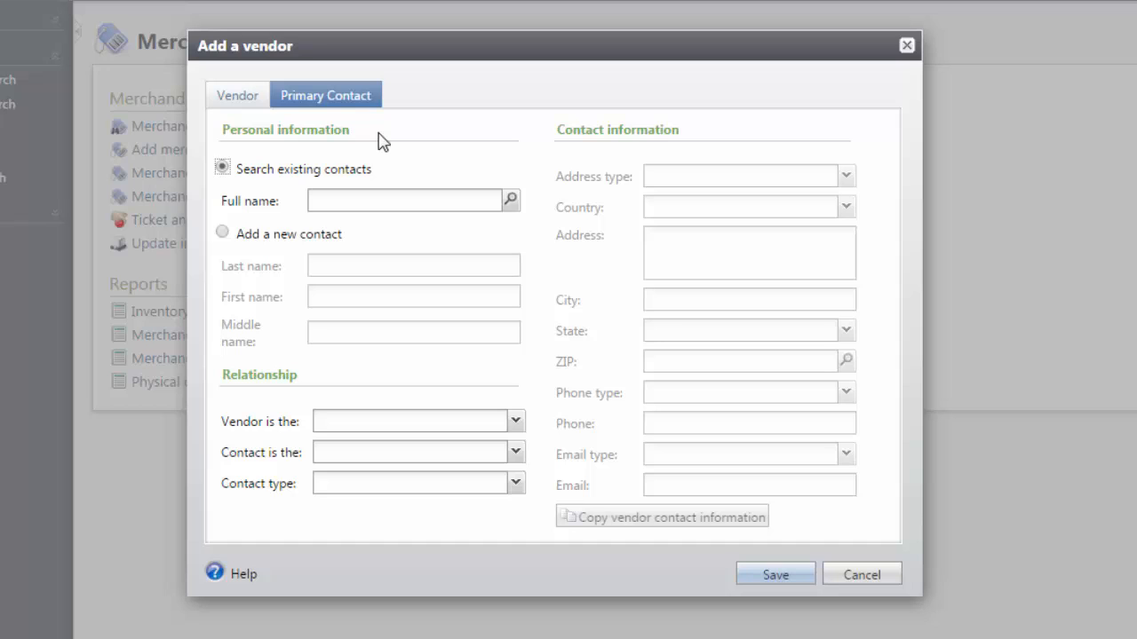
mouse_move(274, 249)
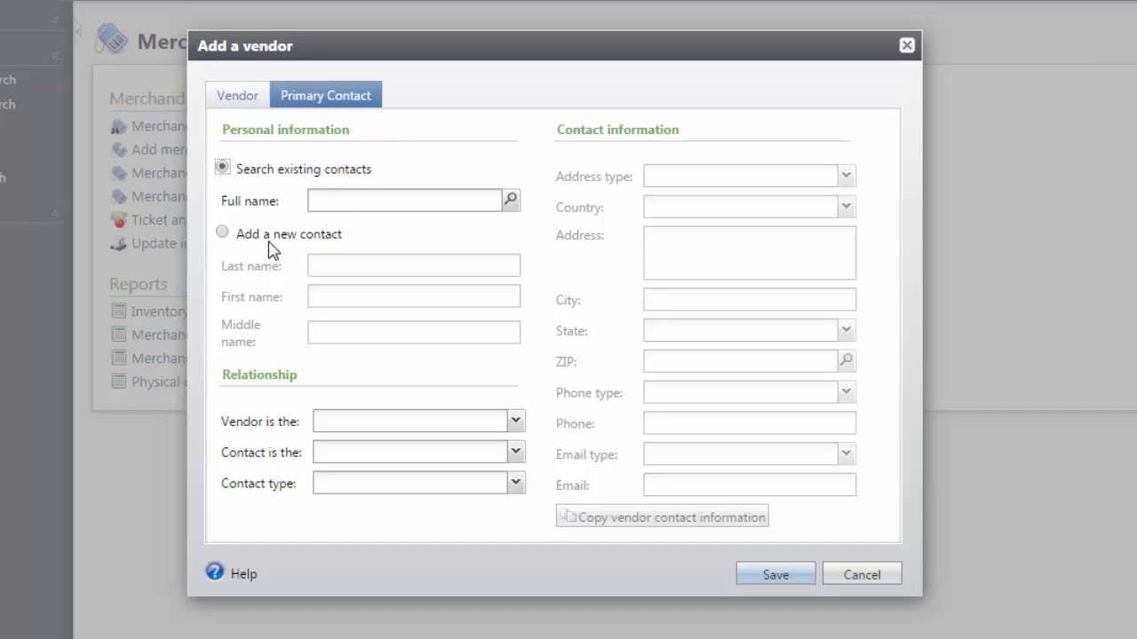
- Add a new primary contact with last name Smith and first name Joe
click(222, 167)
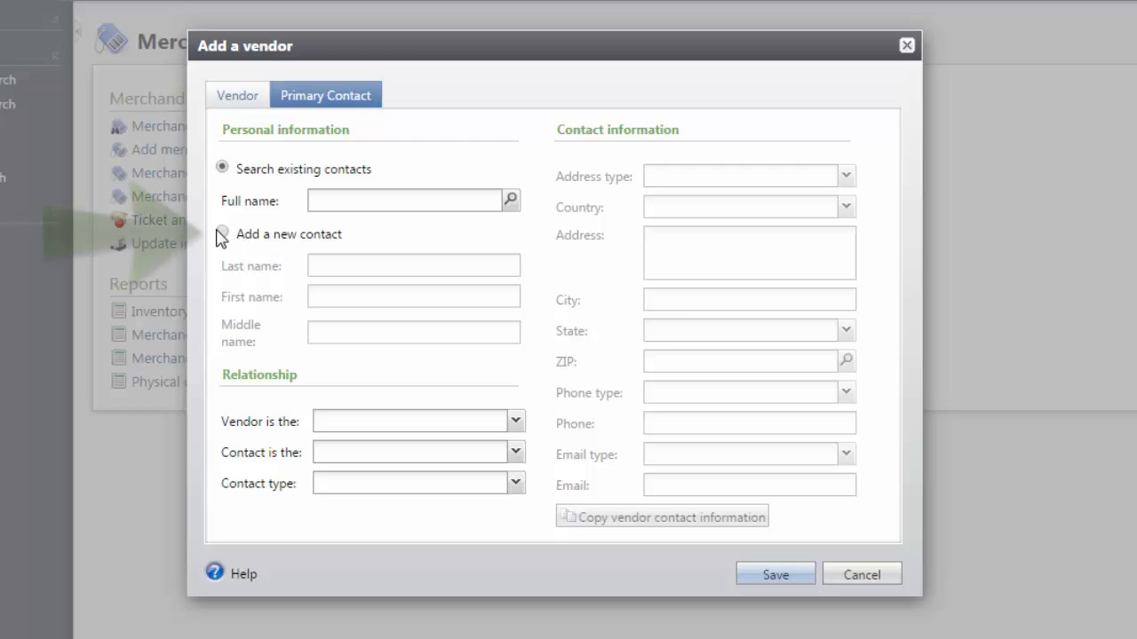
click(222, 235)
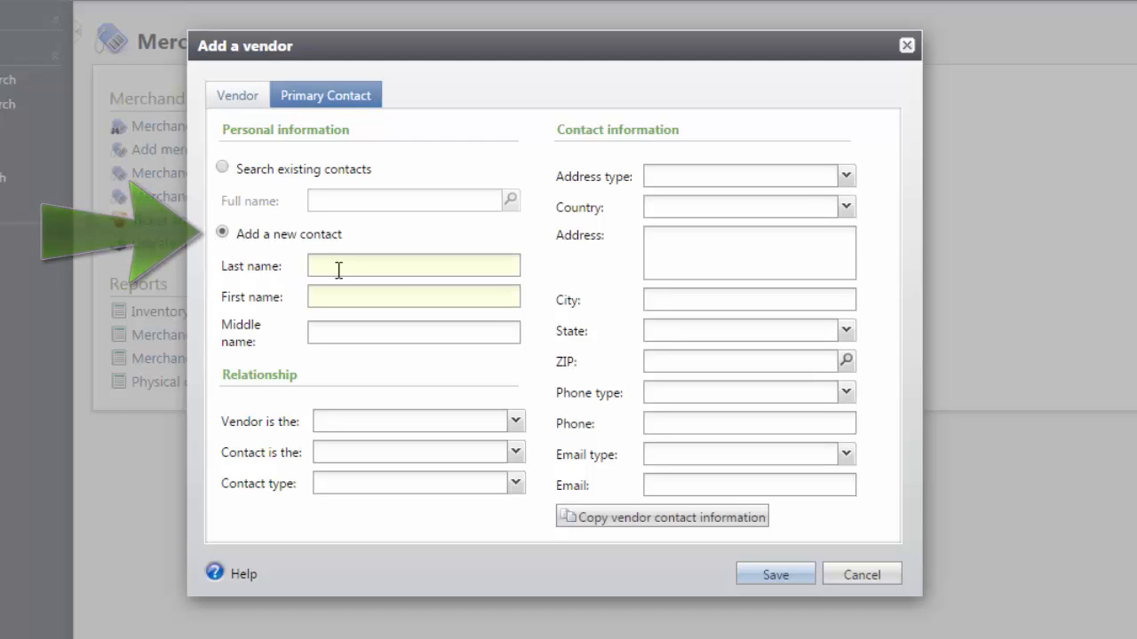
click(412, 266)
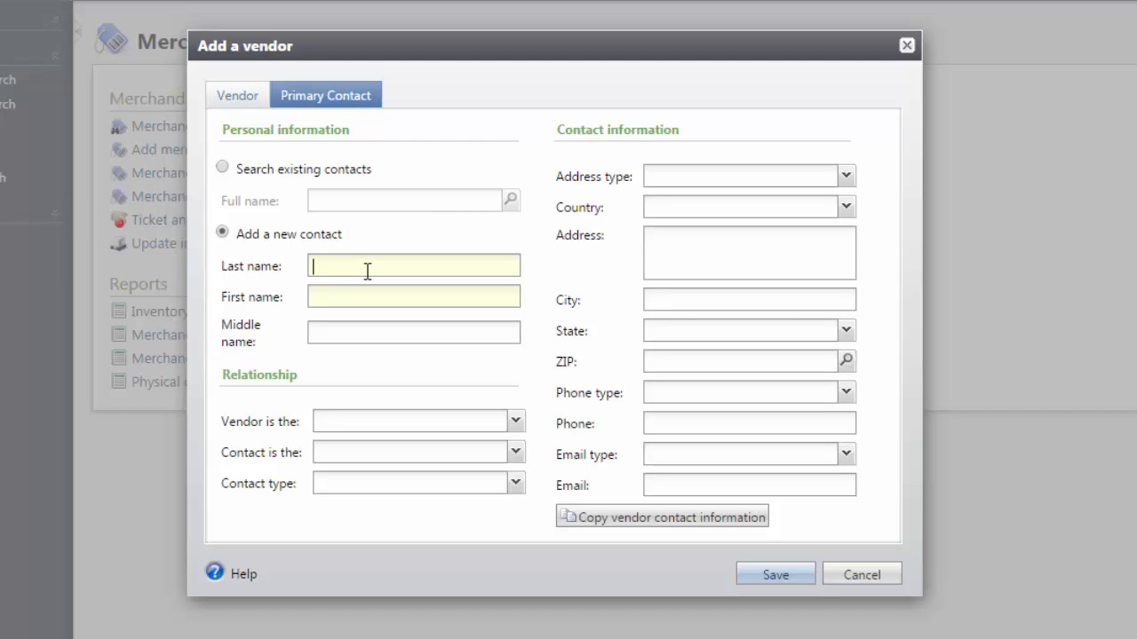
text(Smith)
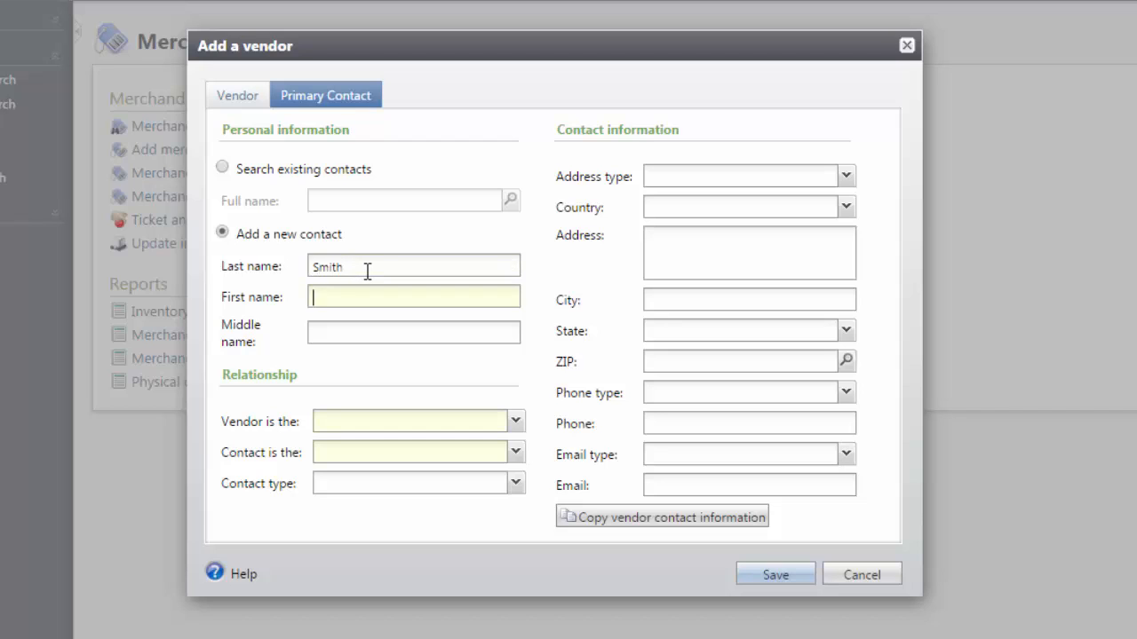
text(Joe)
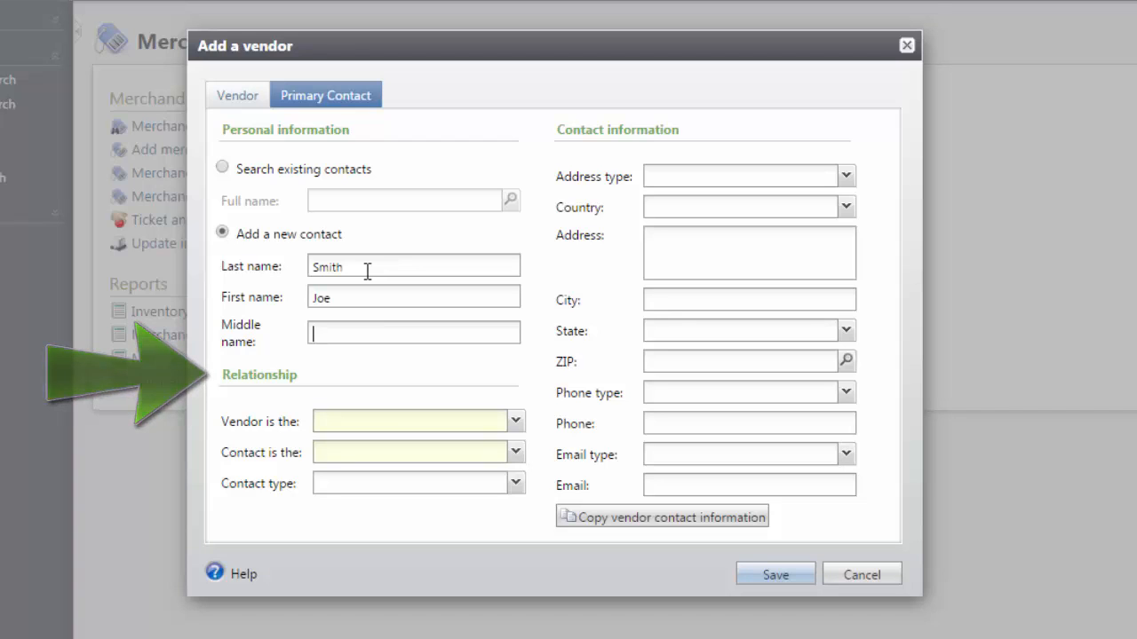
- Set the vendor as Employer, the contact as Employee, and contact type Primary
click(515, 421)
text(Emp)
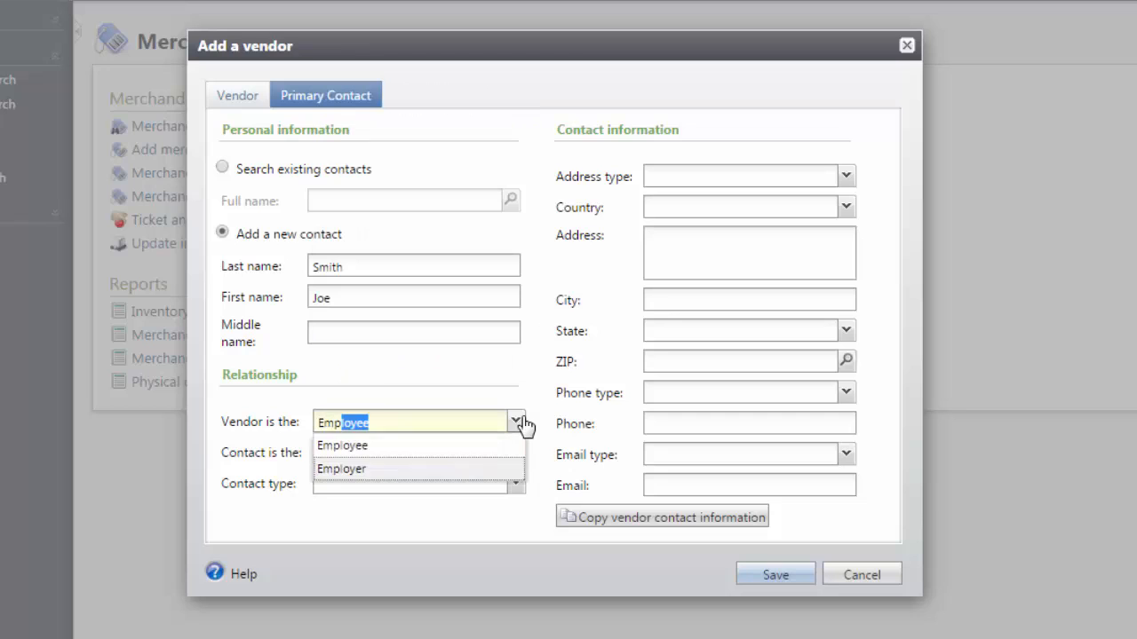
click(341, 469)
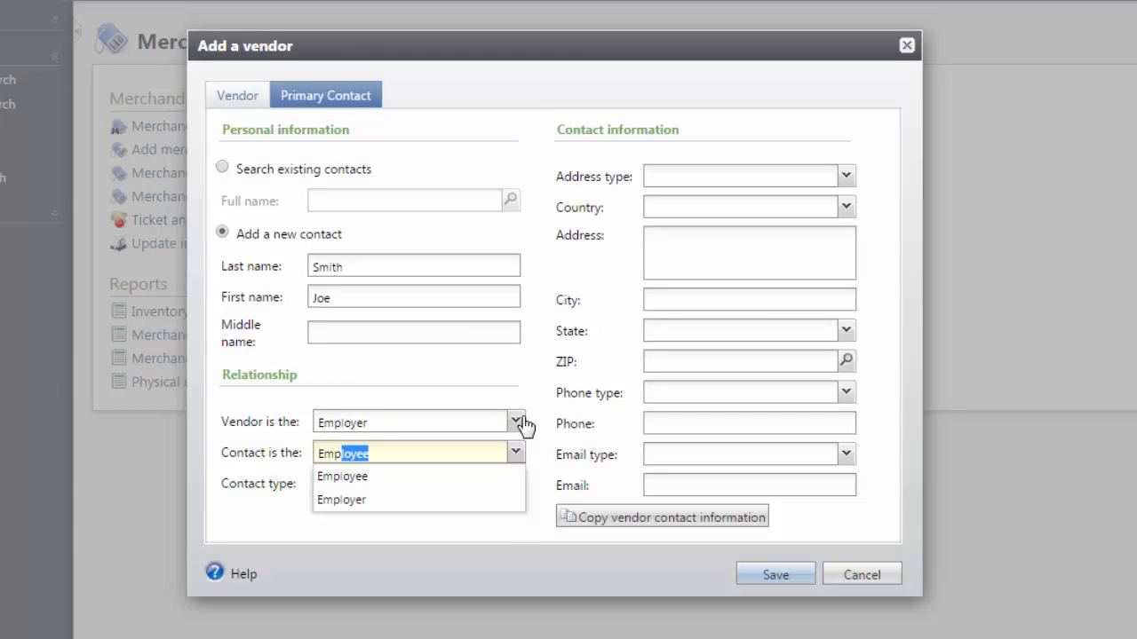
click(341, 476)
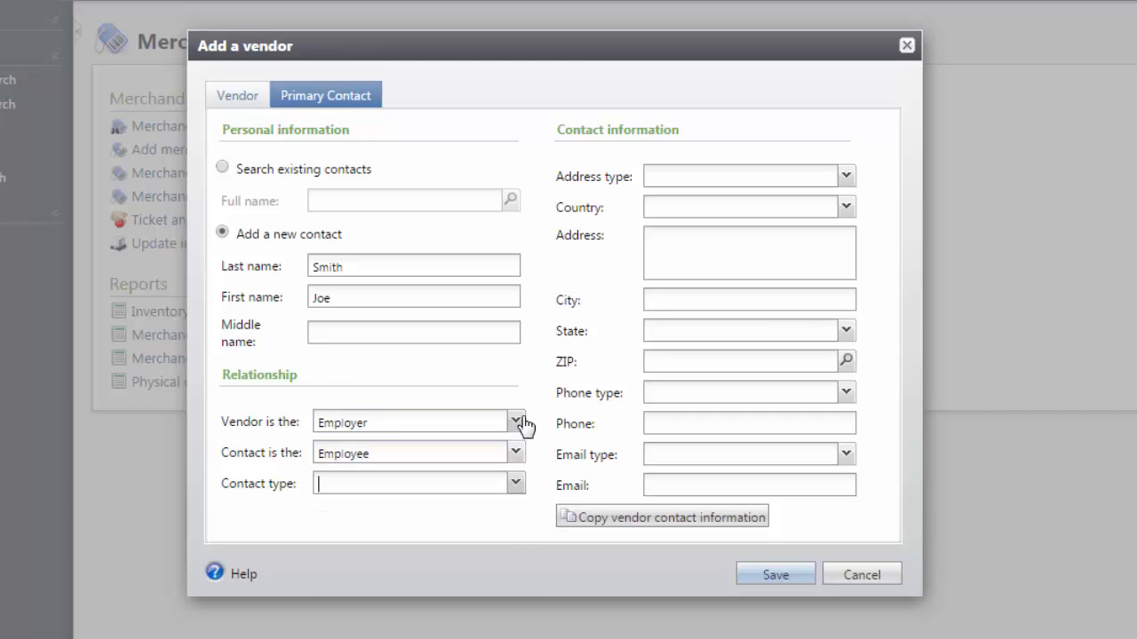
click(515, 483)
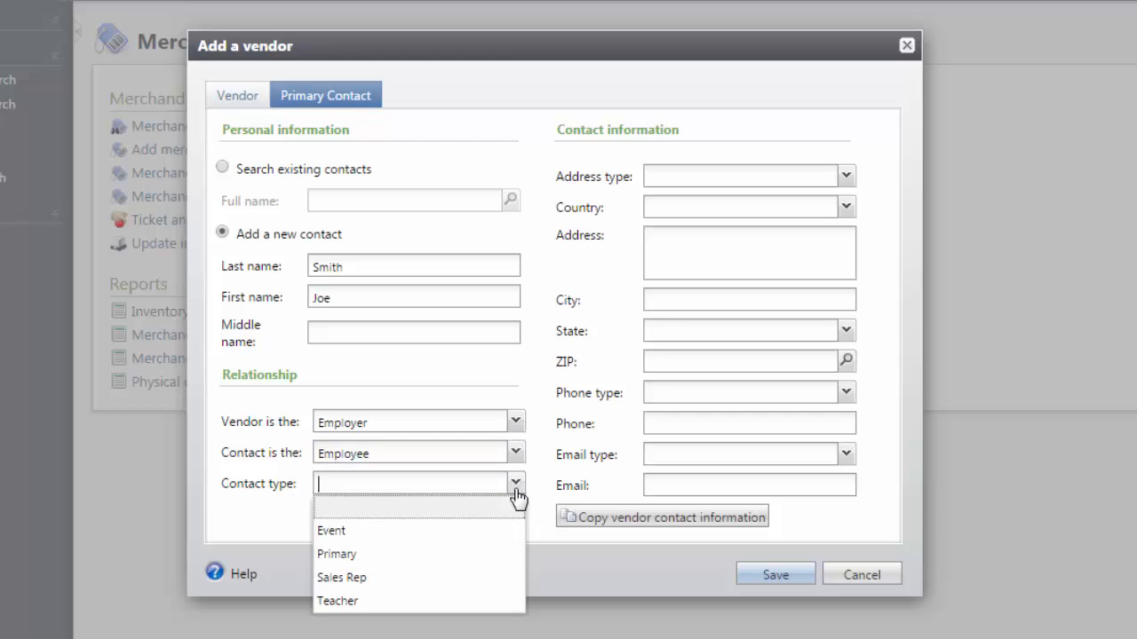
click(337, 554)
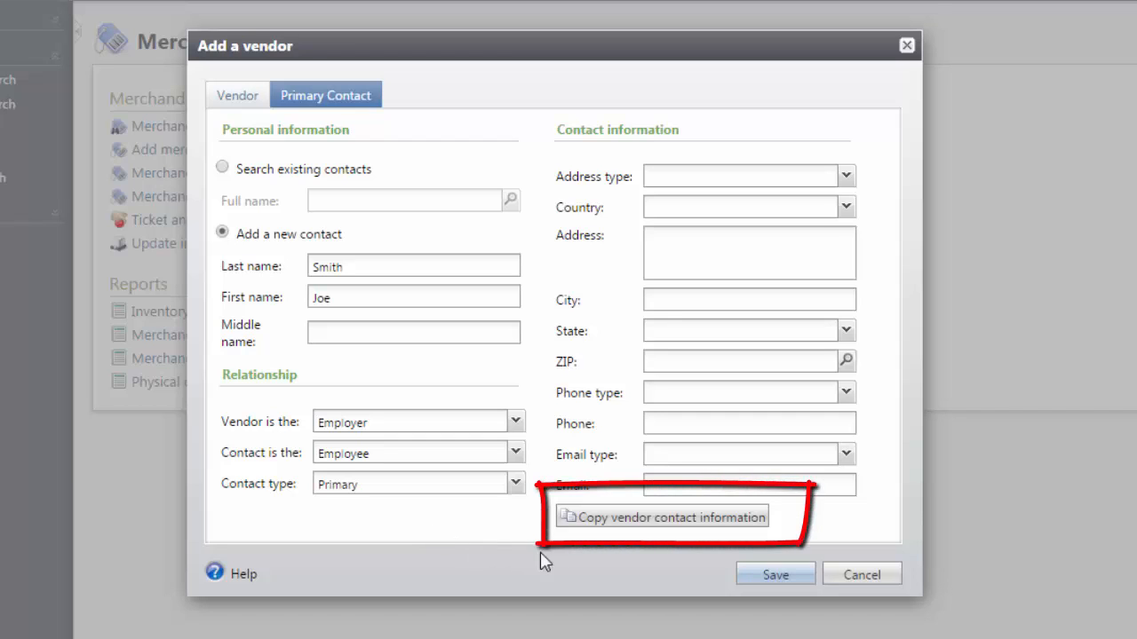
click(661, 515)
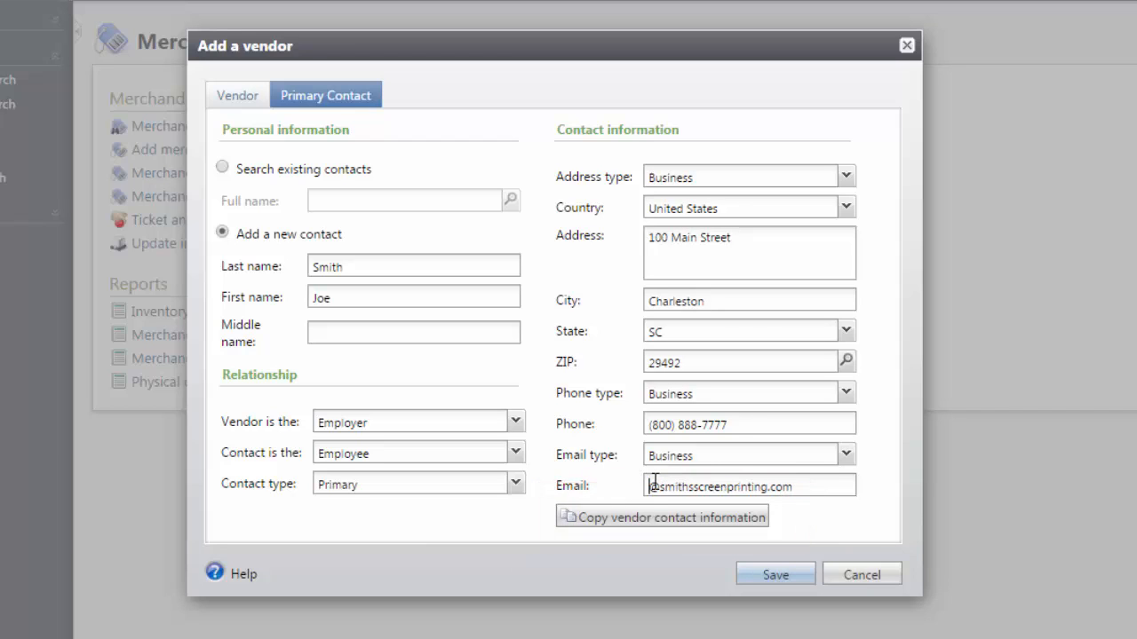
text(jsmith)
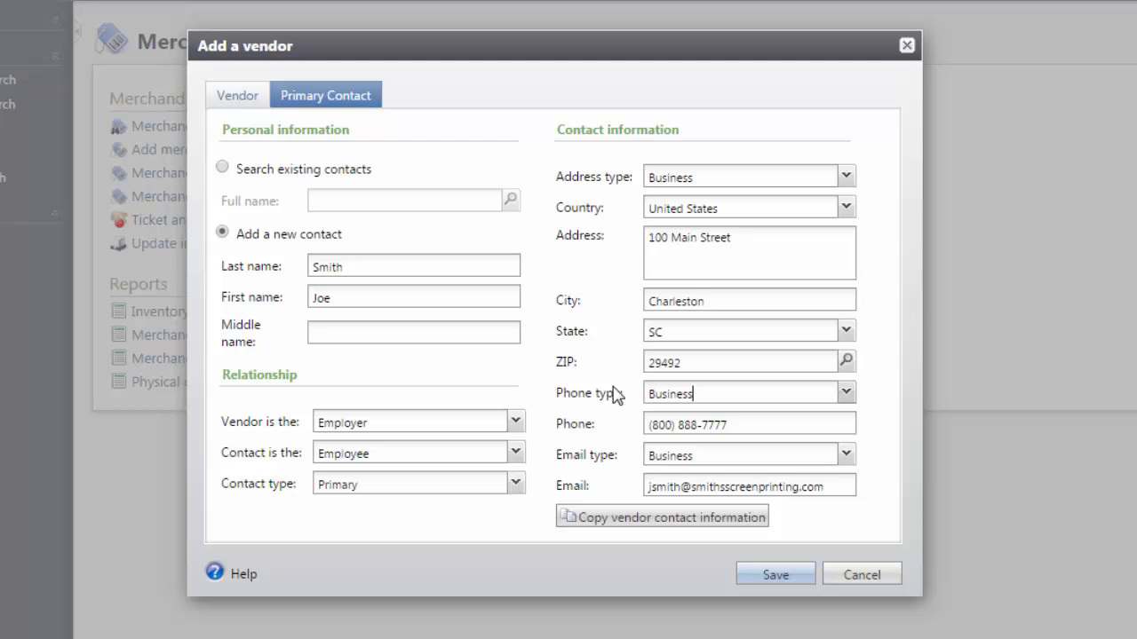
click(774, 574)
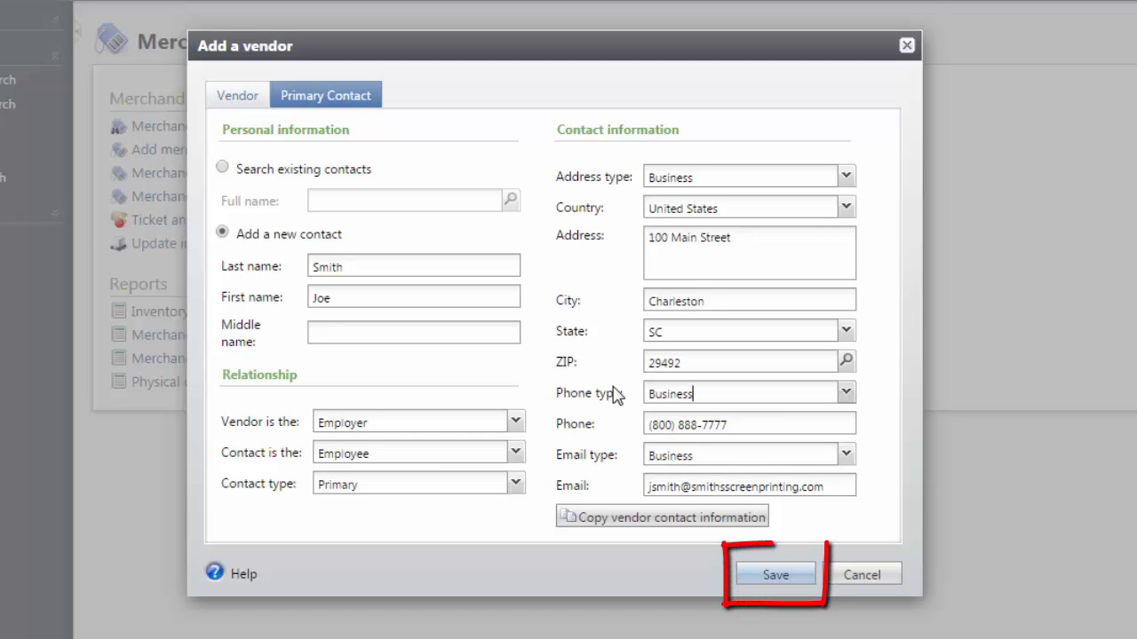
click(775, 575)
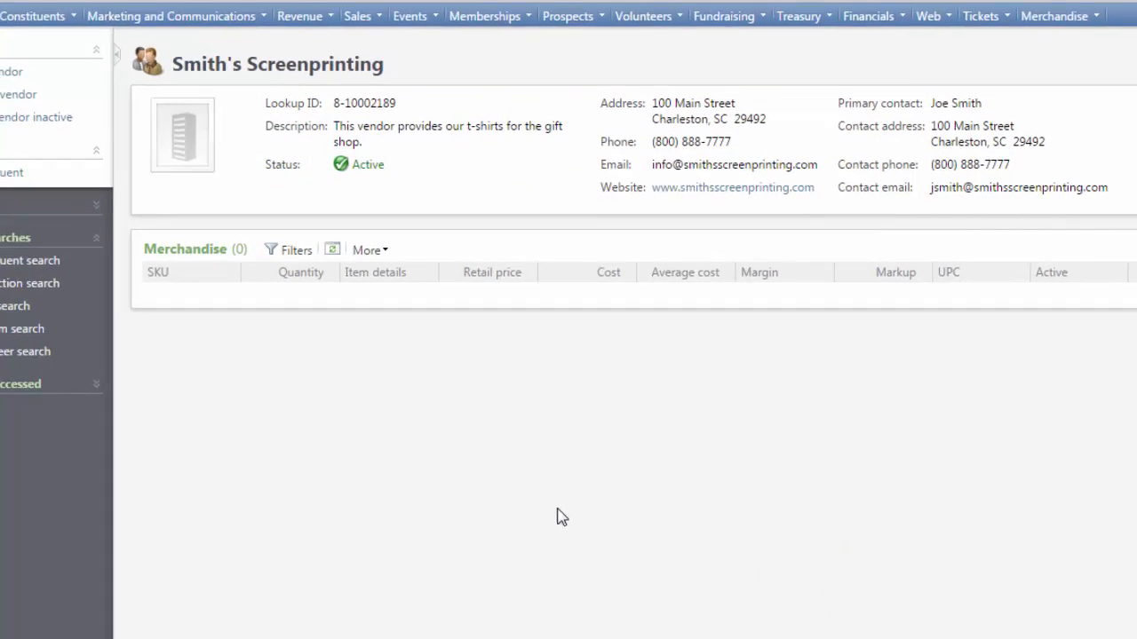